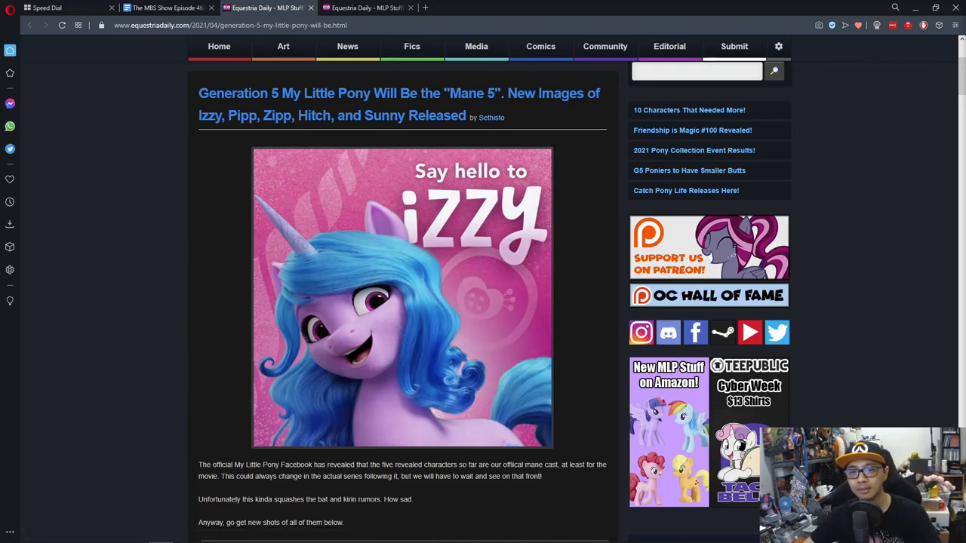
- Scroll past the Izzy image and intro text until the Zipp portrait appears
scroll("down", 3)
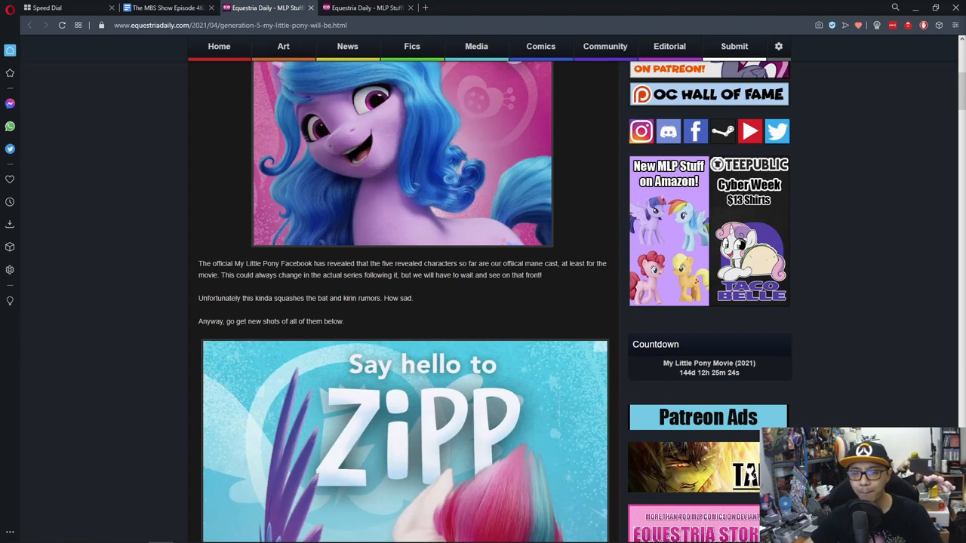
- Scroll through the Zipp, Pipp, Izzy and Sunny portraits, ending at Hitch's image
scroll("down", 3)
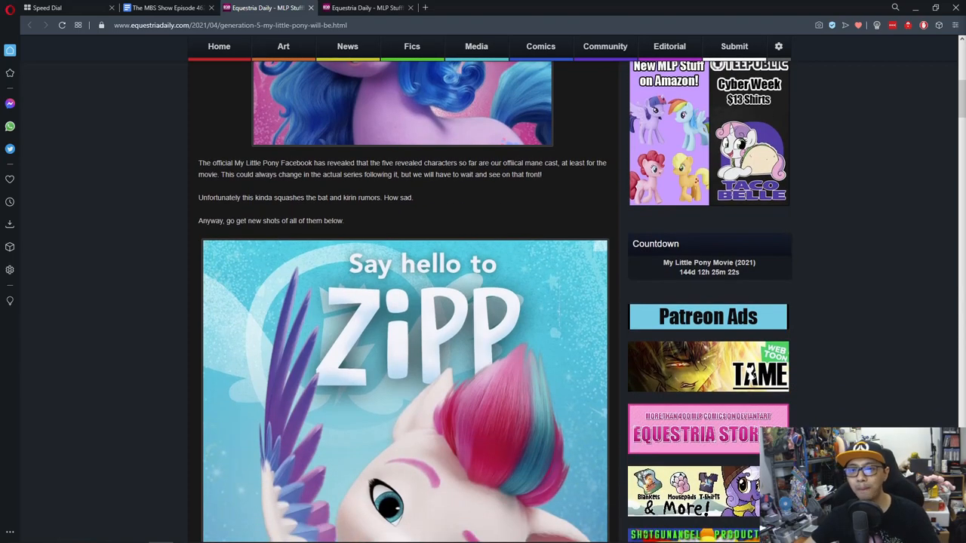
scroll("down", 3)
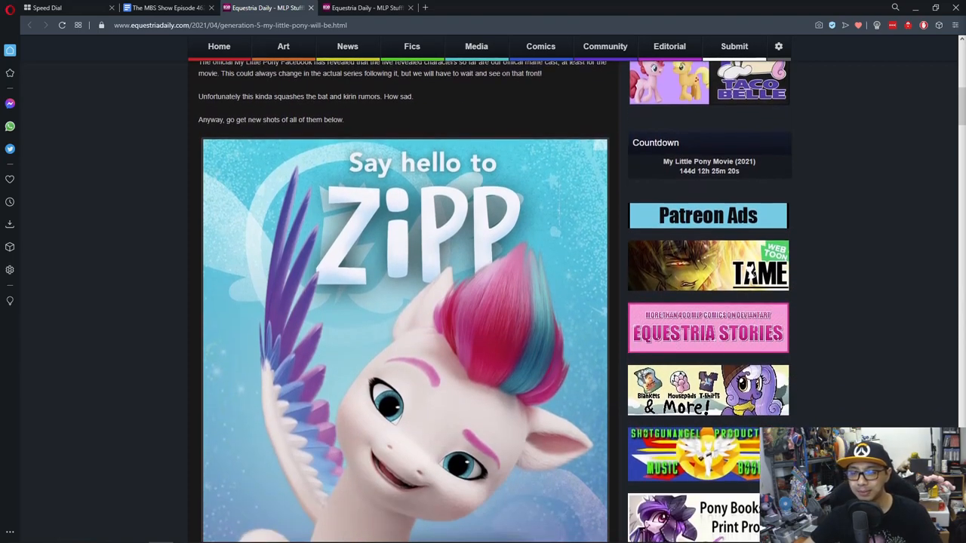
scroll("down", 3)
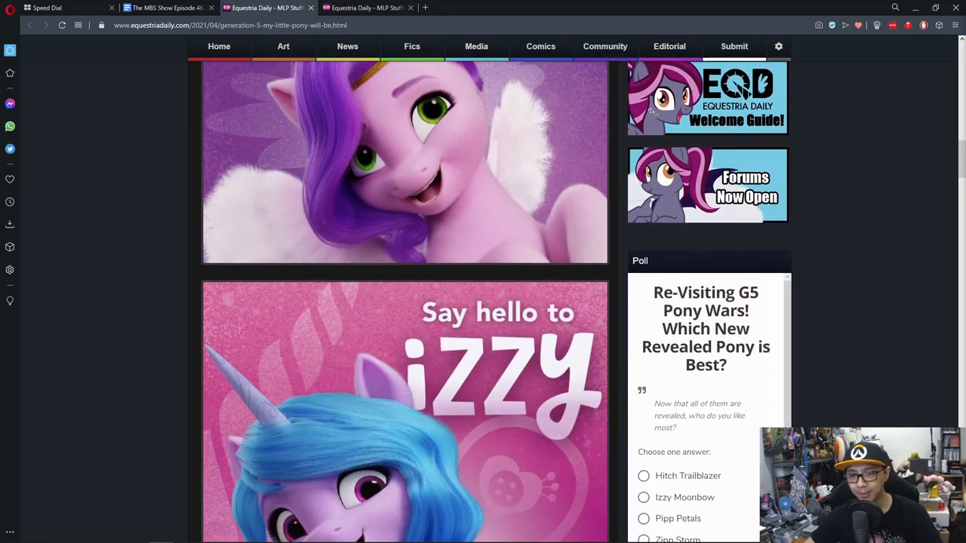
scroll("down", 3)
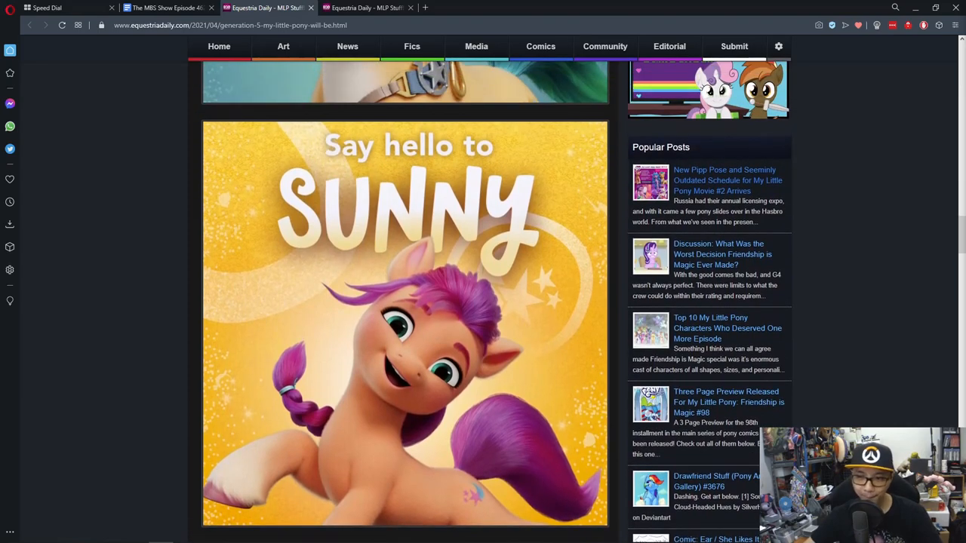
scroll("down", 3)
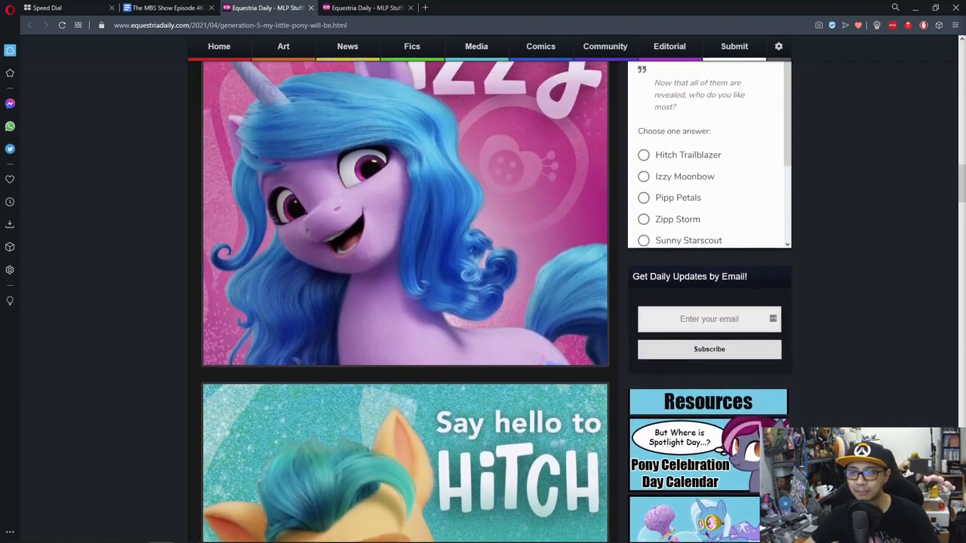
- Scroll the article so the Zipp portrait below the introduction is fully visible
scroll("down", 3)
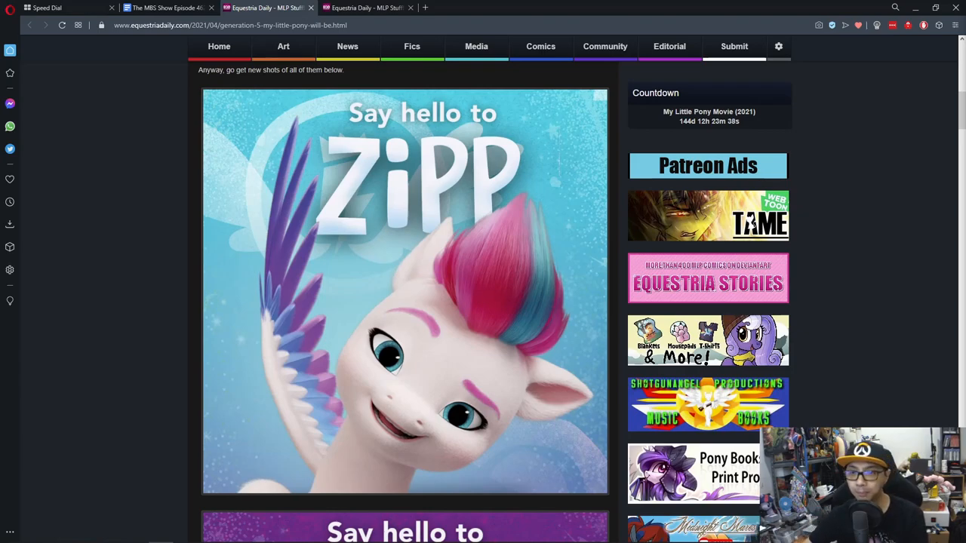
- Scroll through Pipp, Izzy and Hitch down to the full Sunny portrait and post footer
scroll("down", 3)
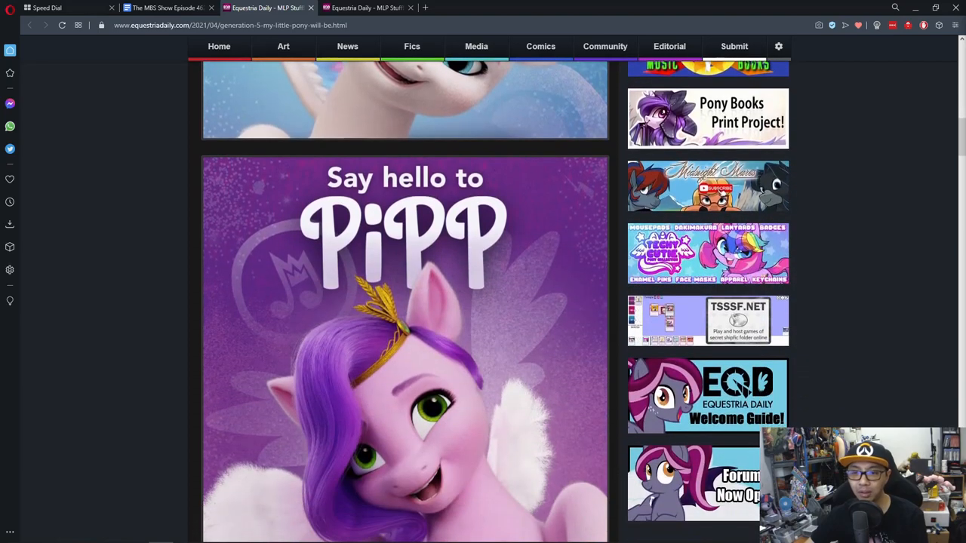
scroll("down", 3)
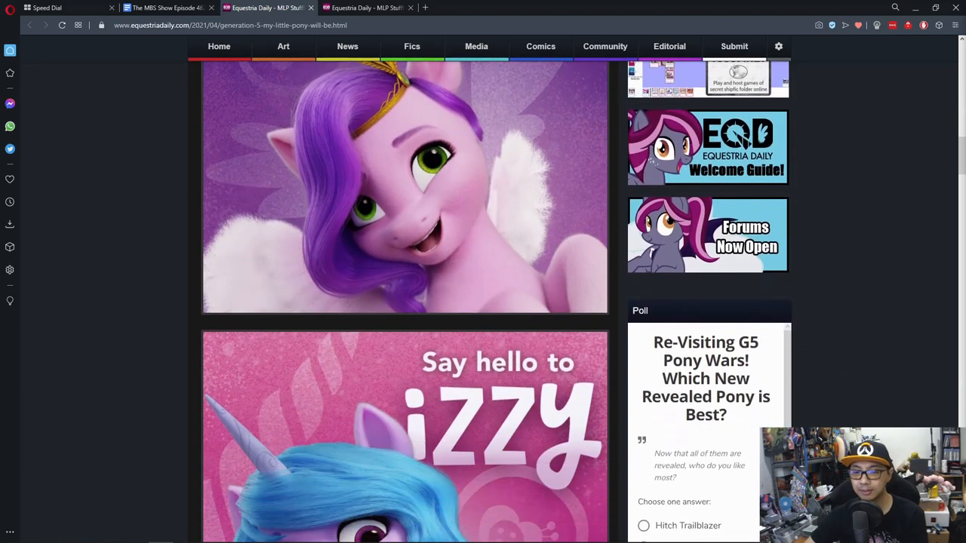
scroll("down", 3)
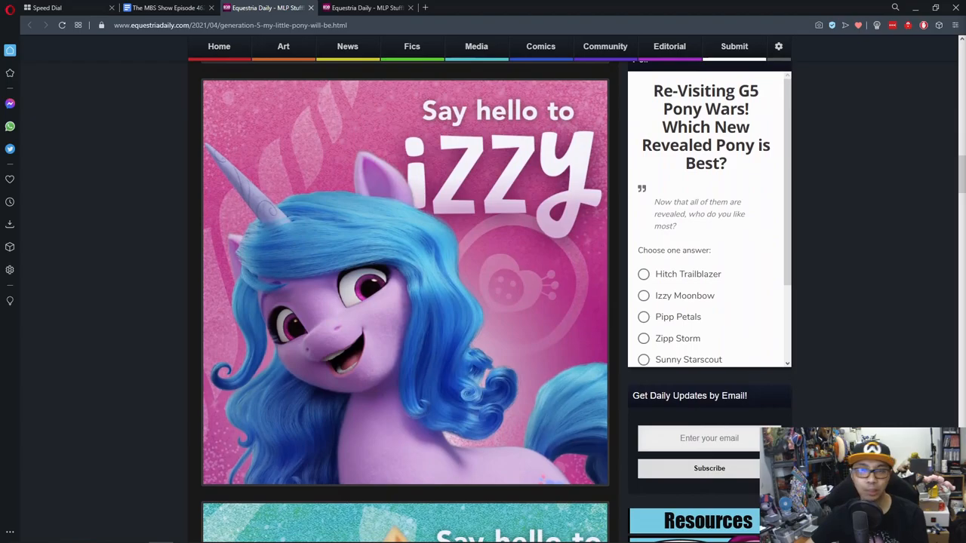
scroll("down", 3)
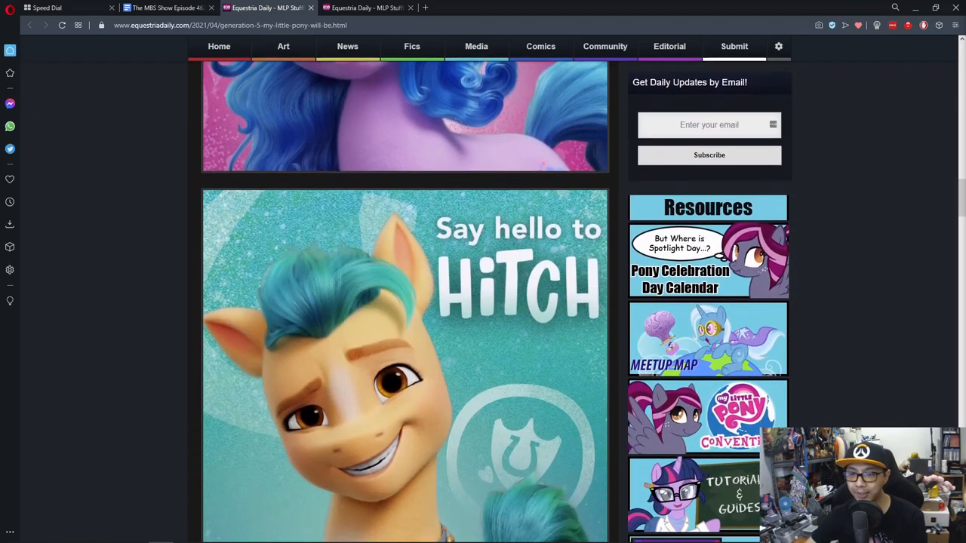
scroll("down", 3)
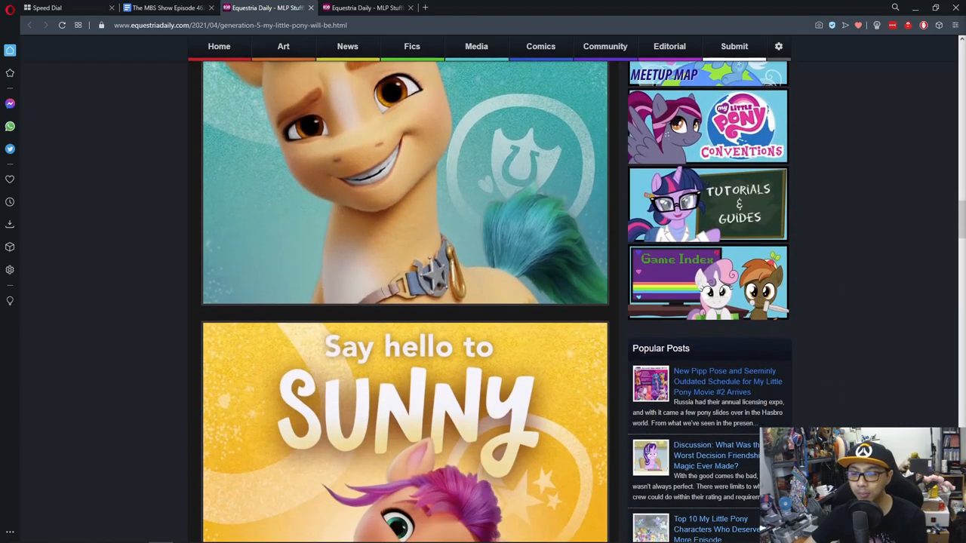
scroll("down", 3)
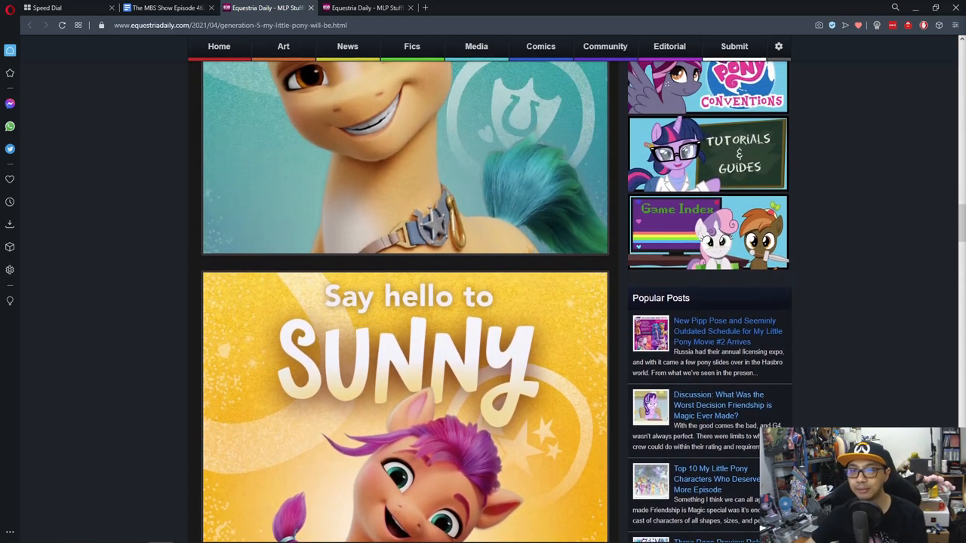
scroll("down", 3)
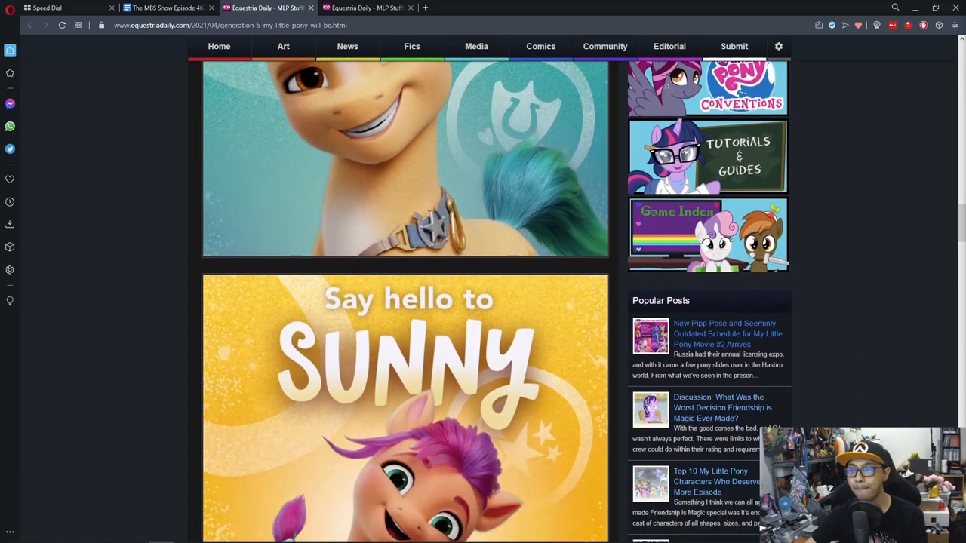
scroll("down", 3)
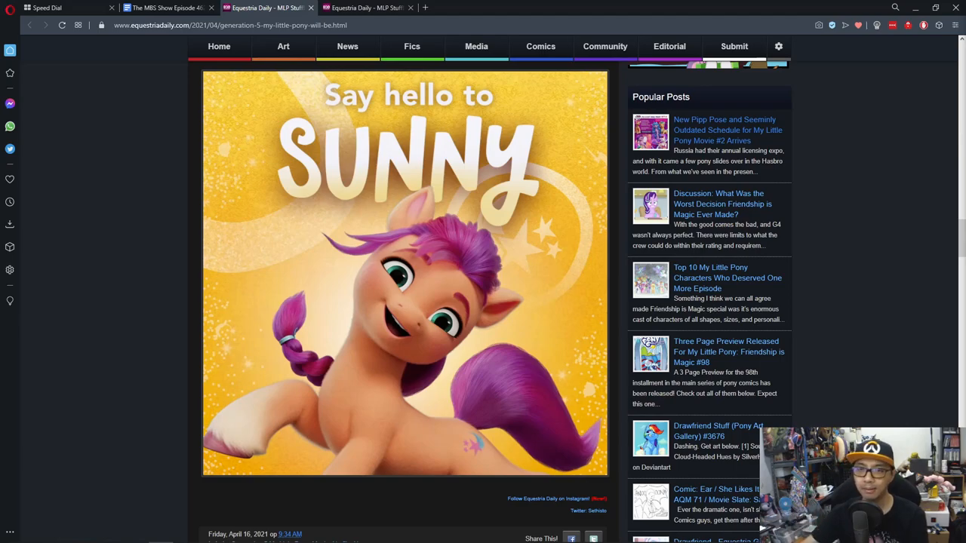
- Scroll the article to revisit the Hitch, Izzy and Pipp portraits, ending at Zipp
scroll("down", 3)
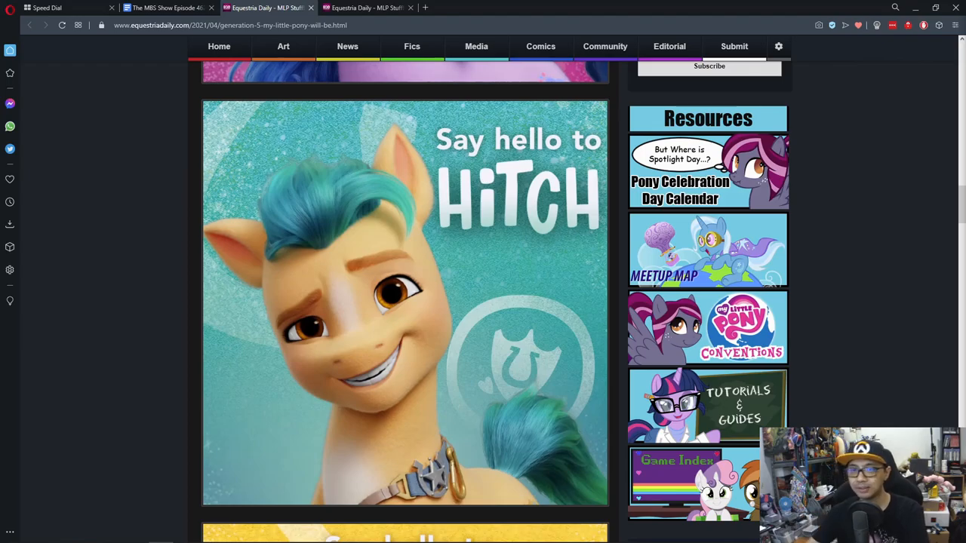
scroll("down", 3)
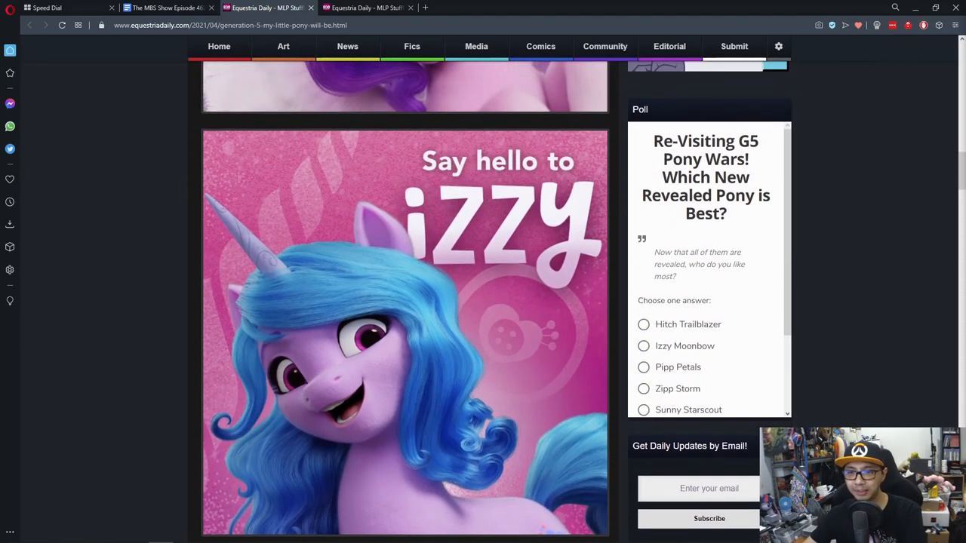
scroll("down", 3)
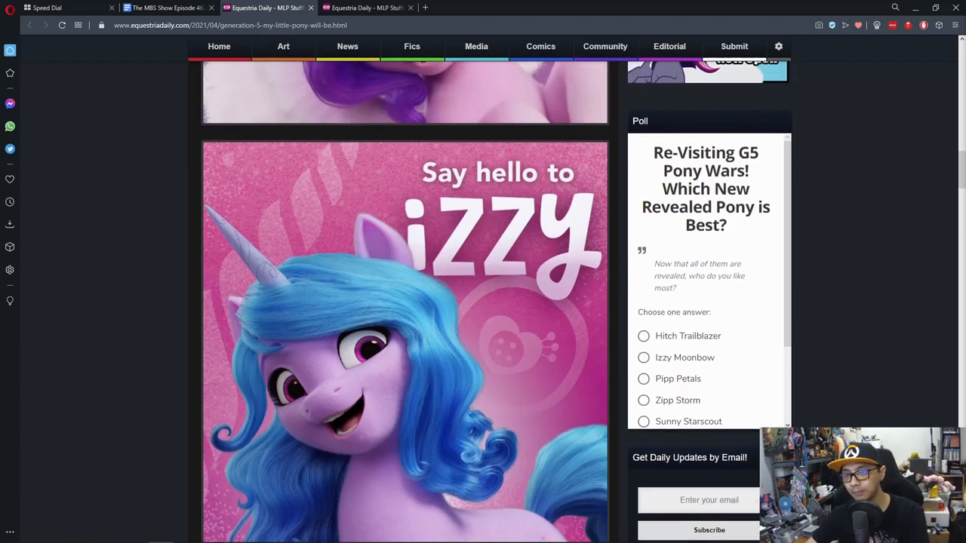
scroll("down", 3)
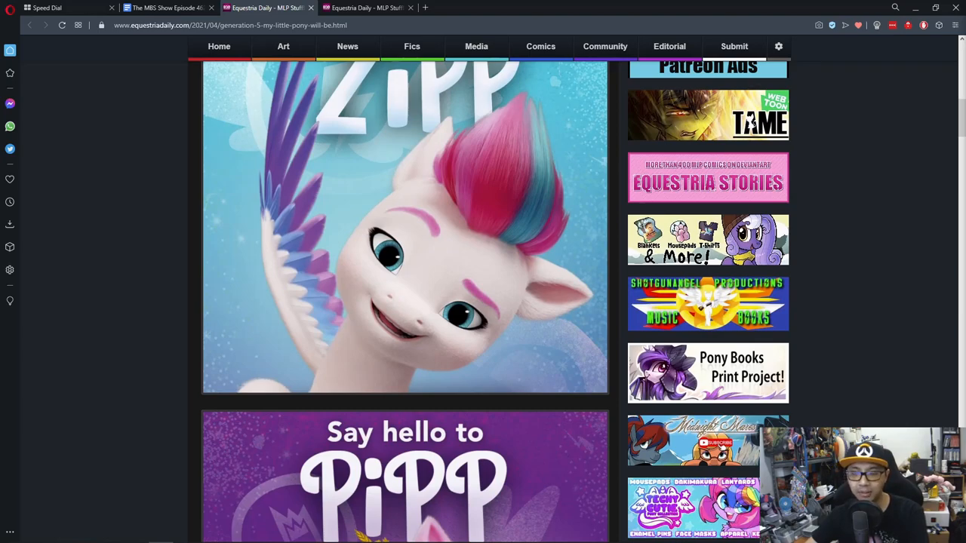
scroll("down", 3)
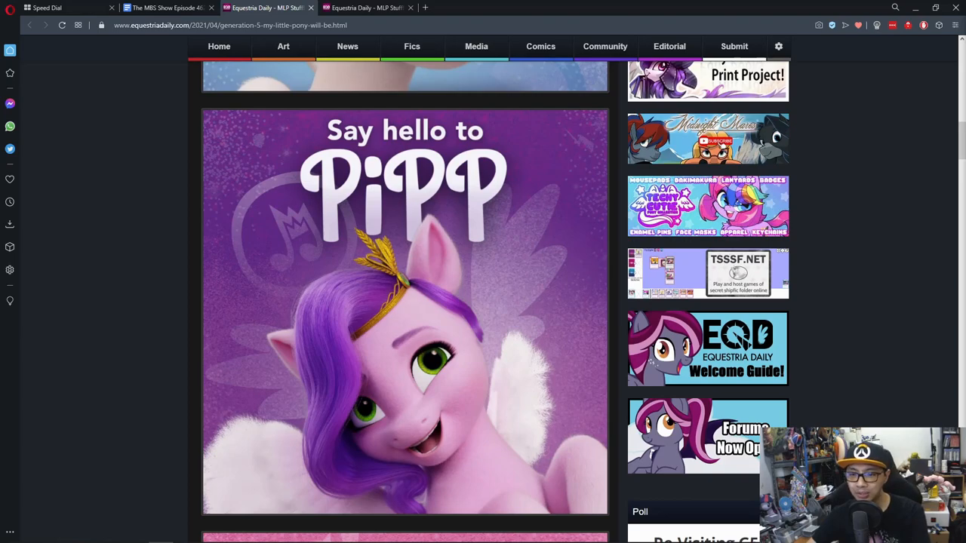
scroll("down", 3)
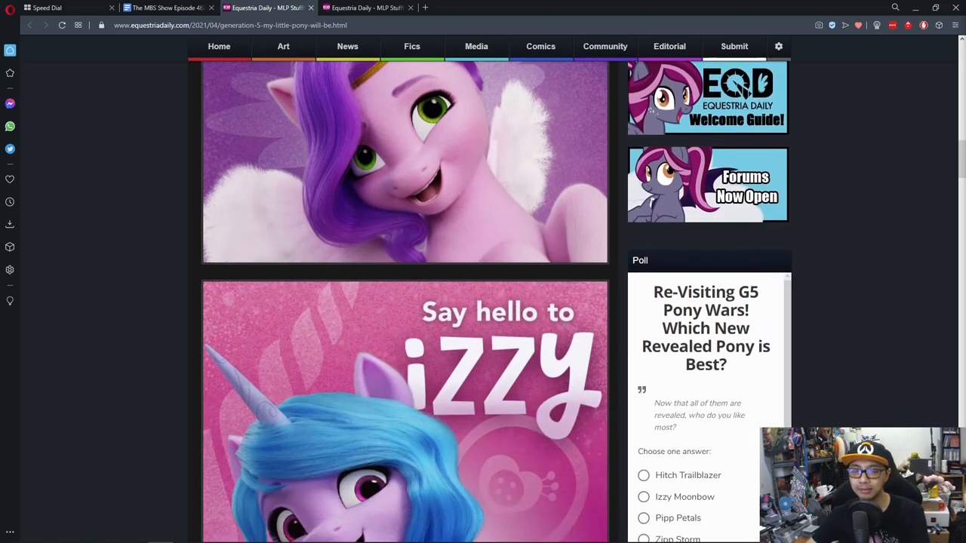
scroll("down", 3)
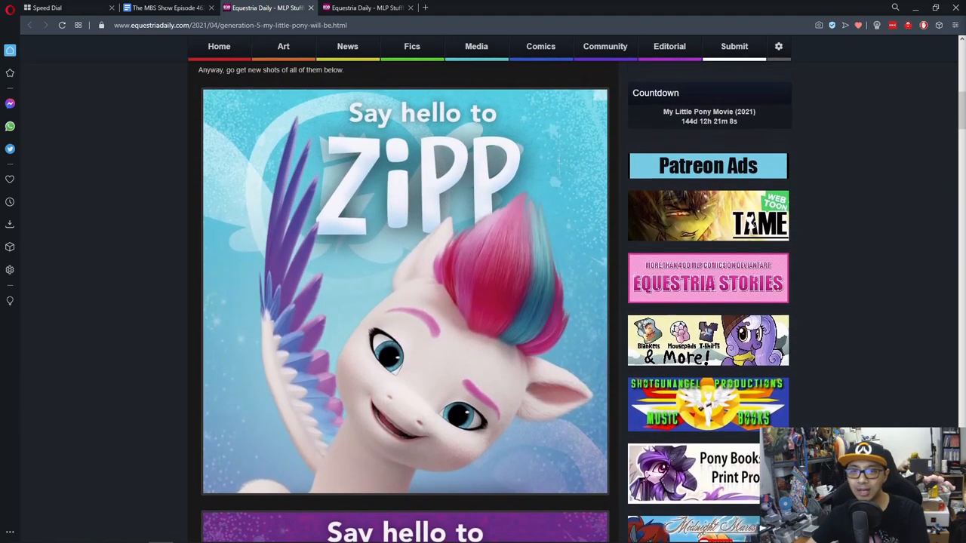
scroll("down", 3)
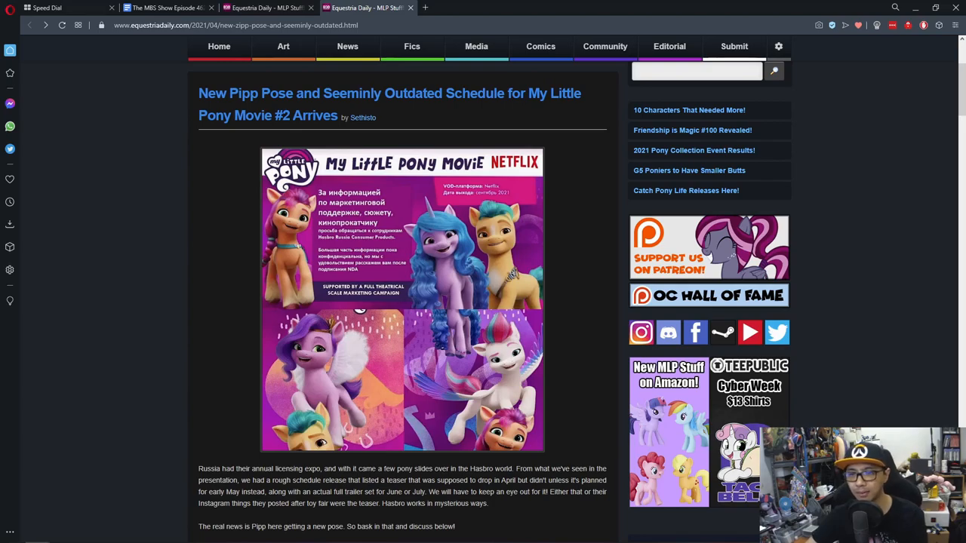
- Scroll past the Pipp pose article's intro to the 2021 marketing calendar image
scroll("down", 3)
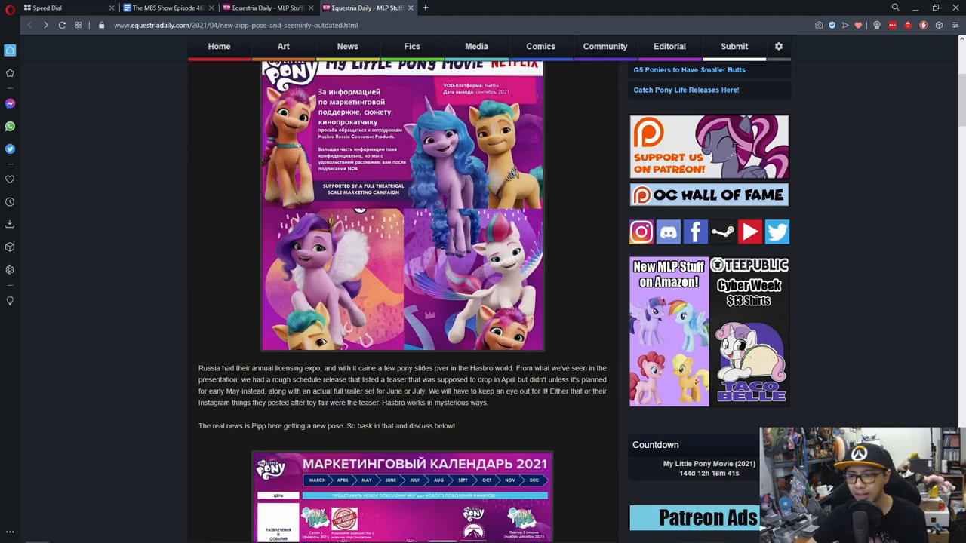
scroll("down", 3)
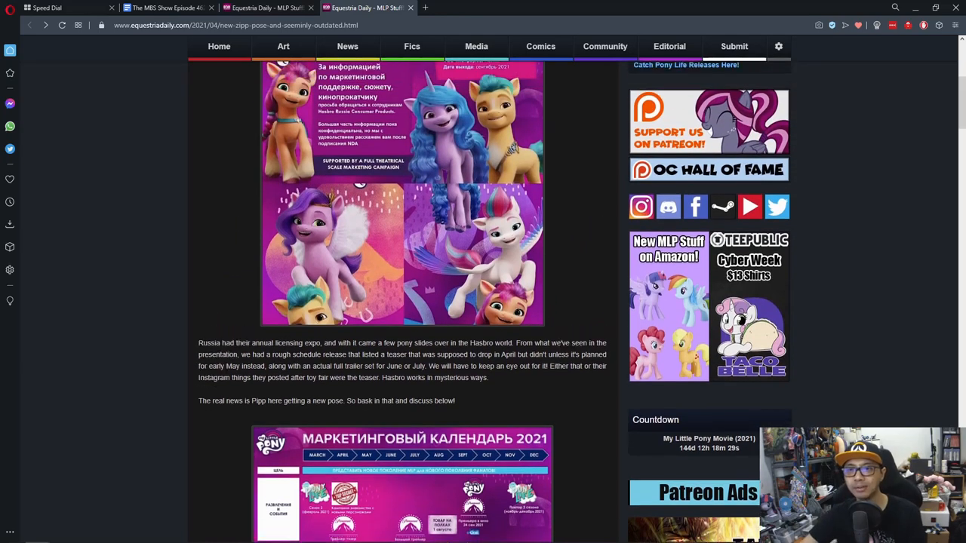
scroll("down", 3)
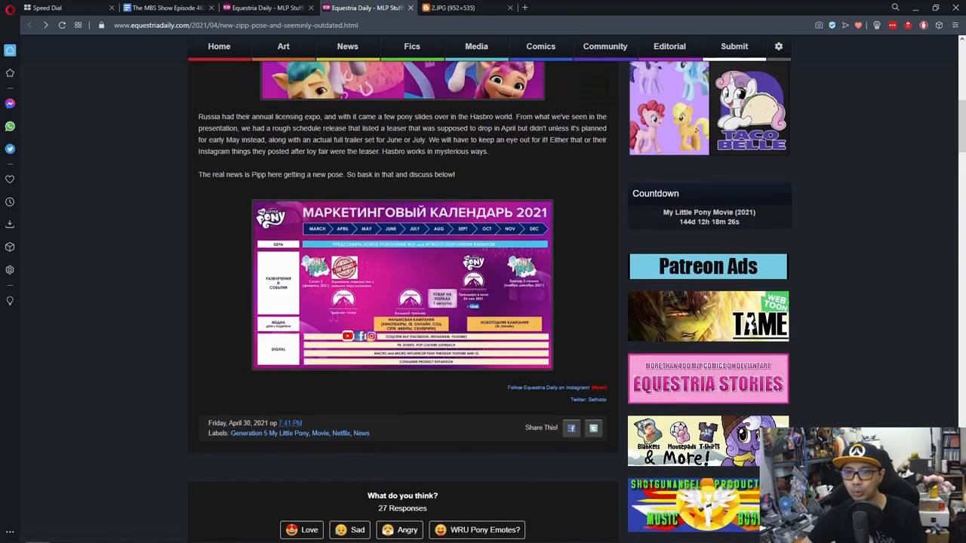
- View the 2021 marketing calendar image full size in its tab, then close it
left_click(402, 283)
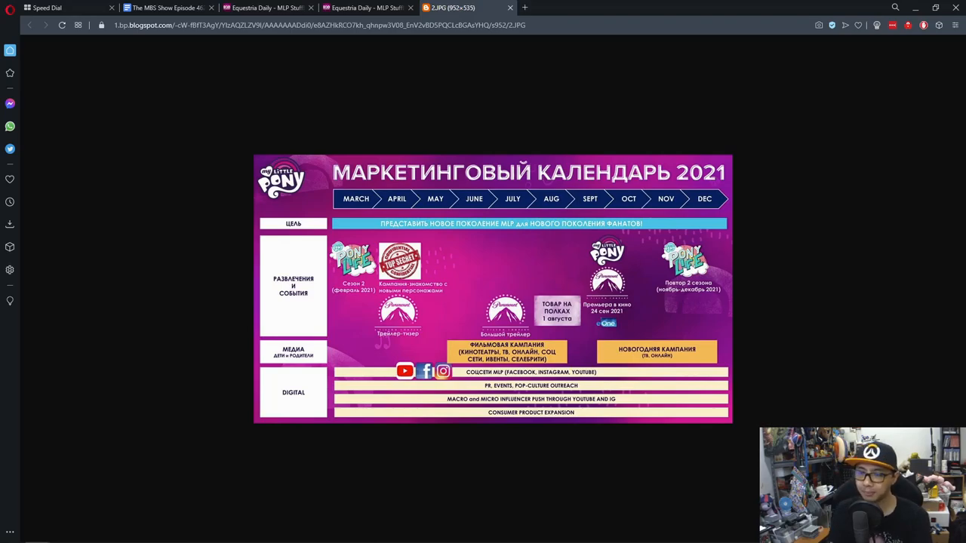
left_click(365, 8)
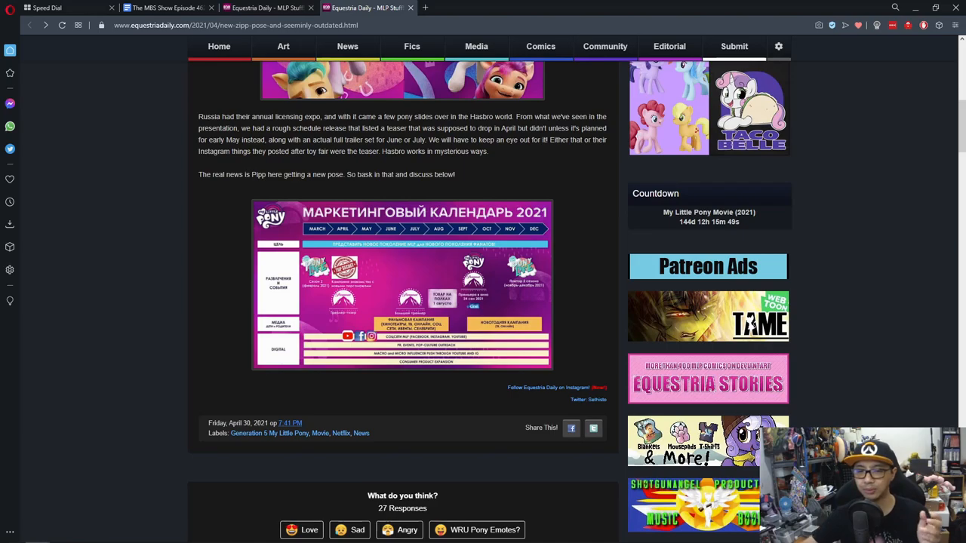
- Scroll through the Disqus reader comments below the Pipp pose article
scroll("down", 3)
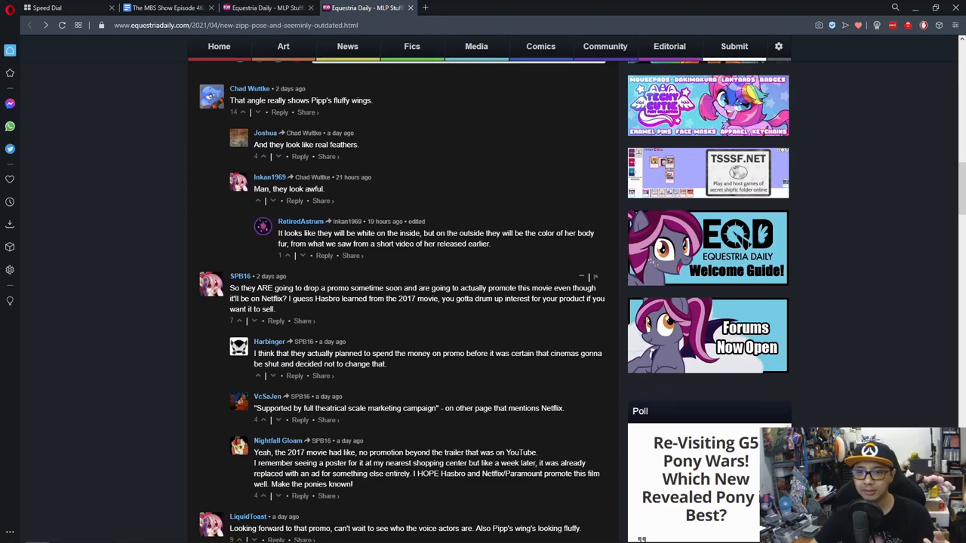
scroll("down", 3)
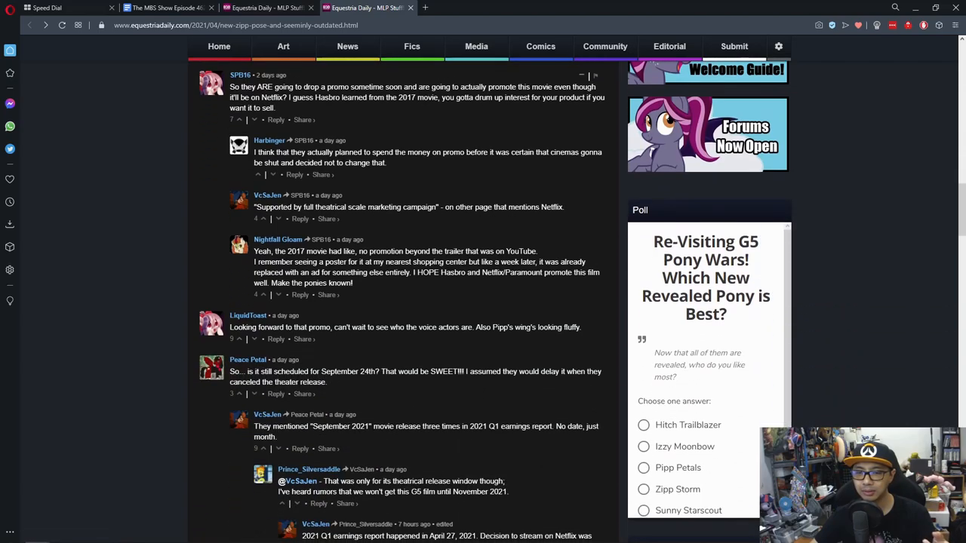
scroll("down", 3)
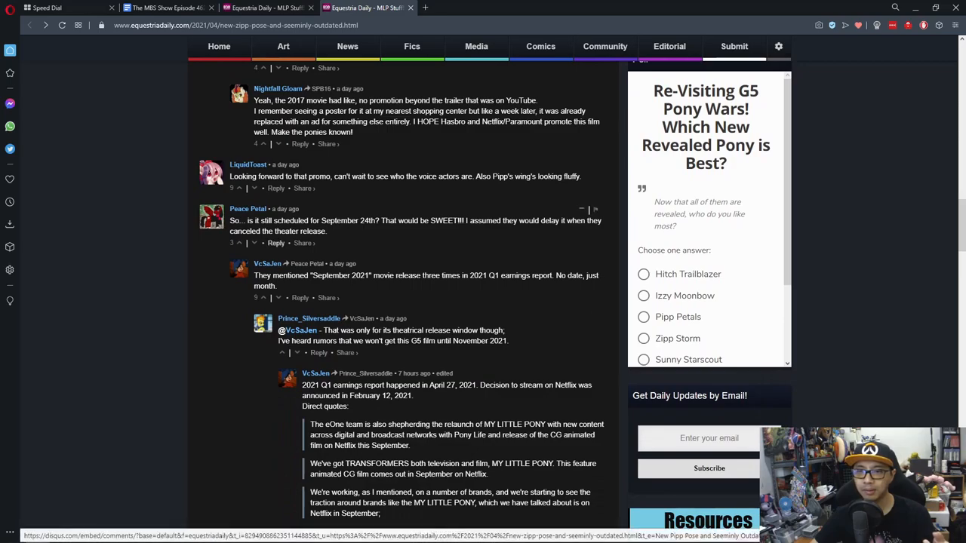
scroll("up", 3)
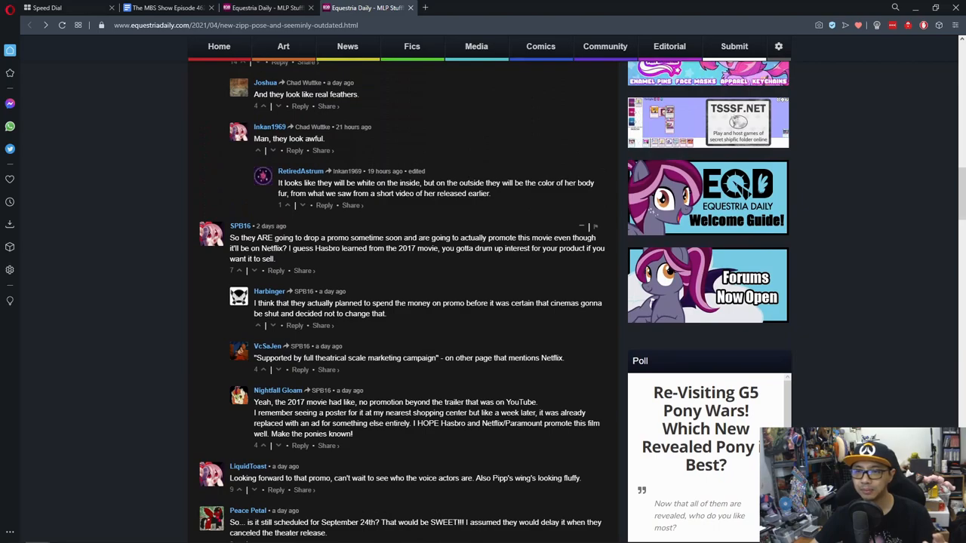
scroll("down", 3)
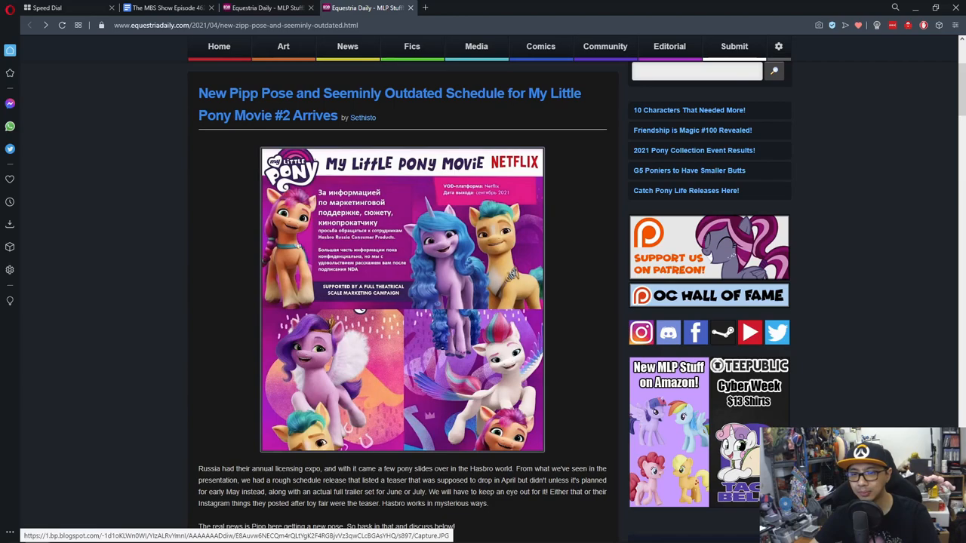
- Open the My Little Pony Movie Netflix image (Capture.JPG) full size in a new tab
left_click(401, 299)
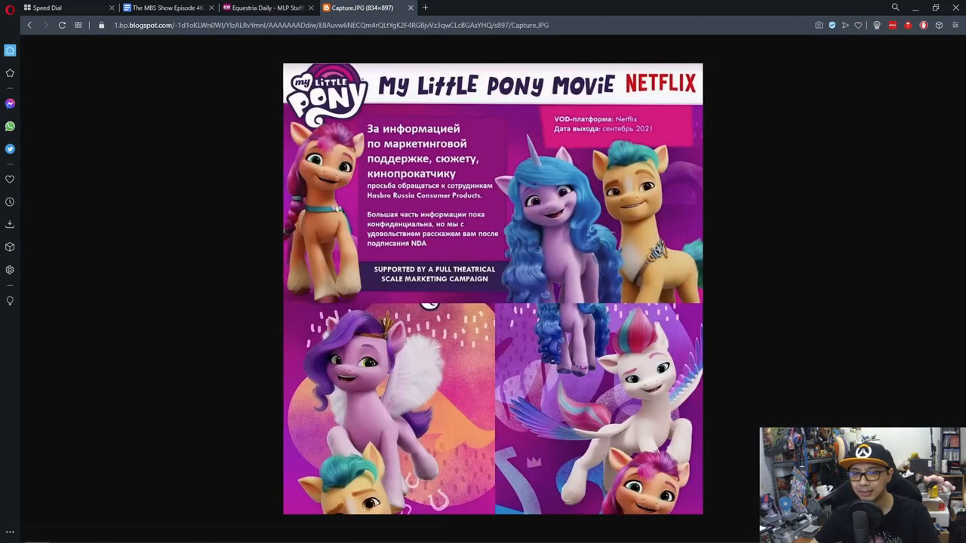